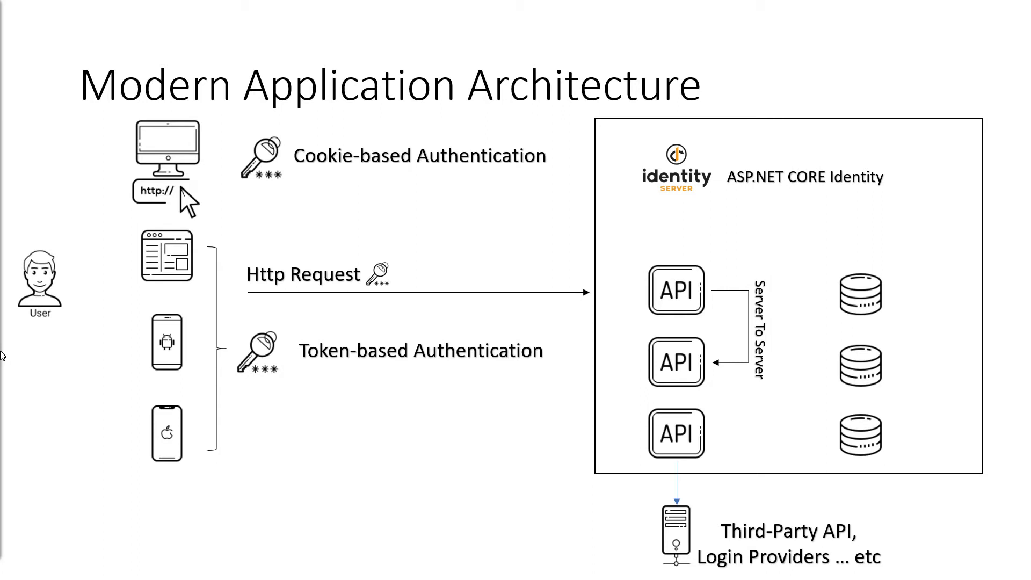
mouse_move(6, 339)
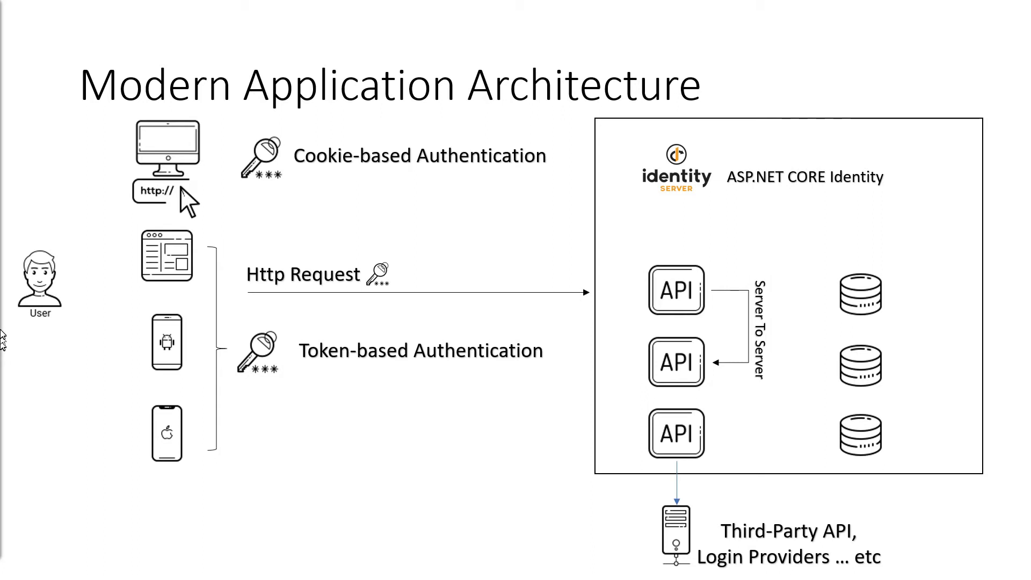
Place a copied database icon beside the ASP.NET CORE Identity label in the server box
double_click(804, 177)
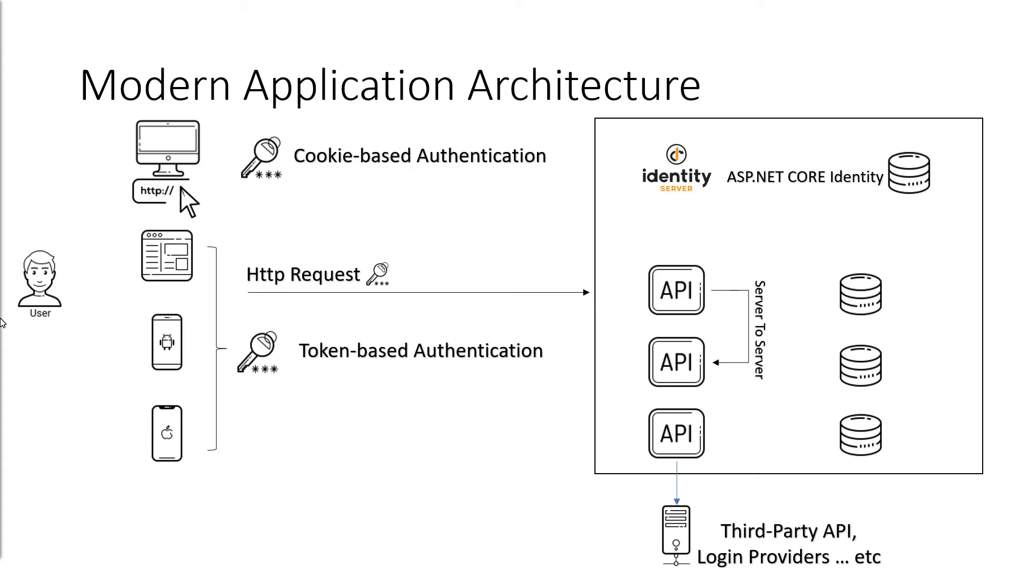
mouse_move(6, 316)
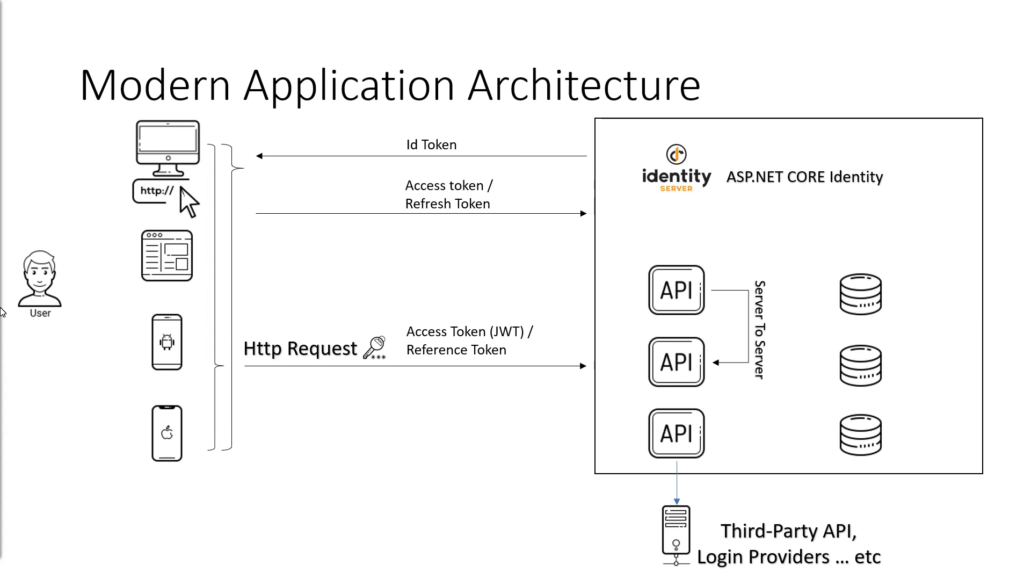
Move the Third-Party API server icon and label above the server box
drag(675, 533, 725, 43)
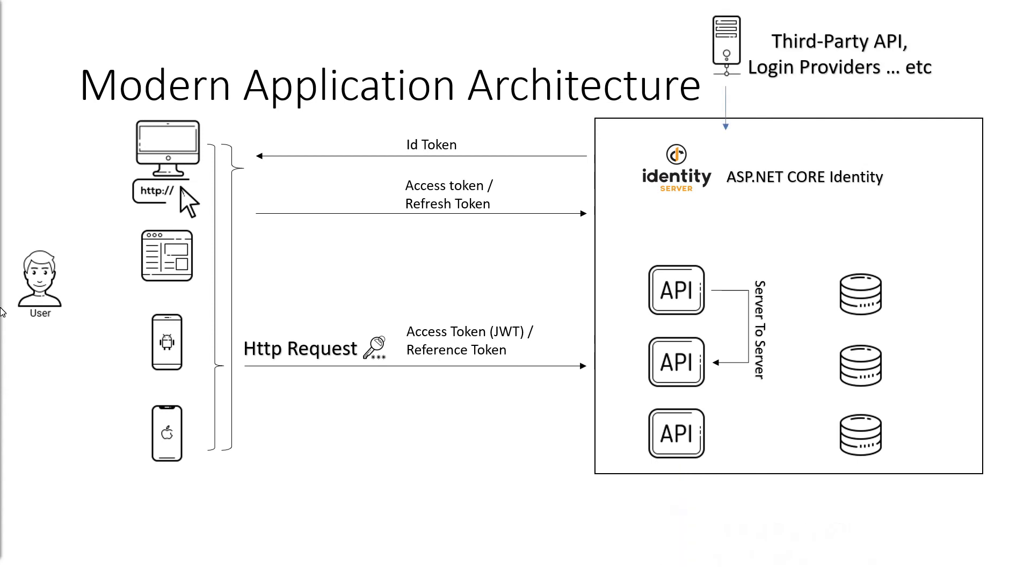